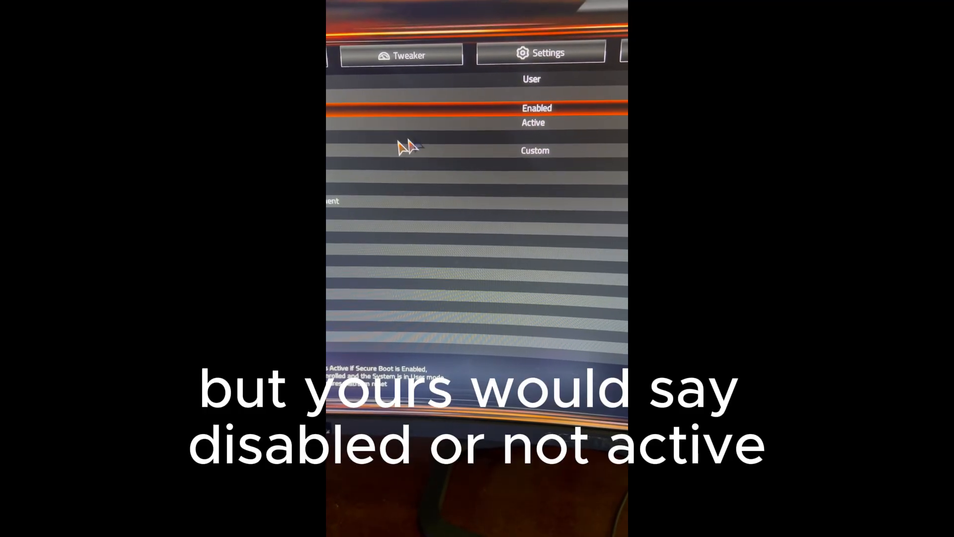
Step: Switch Secure Boot Mode from Standard to Custom to expose the key management options
click(535, 150)
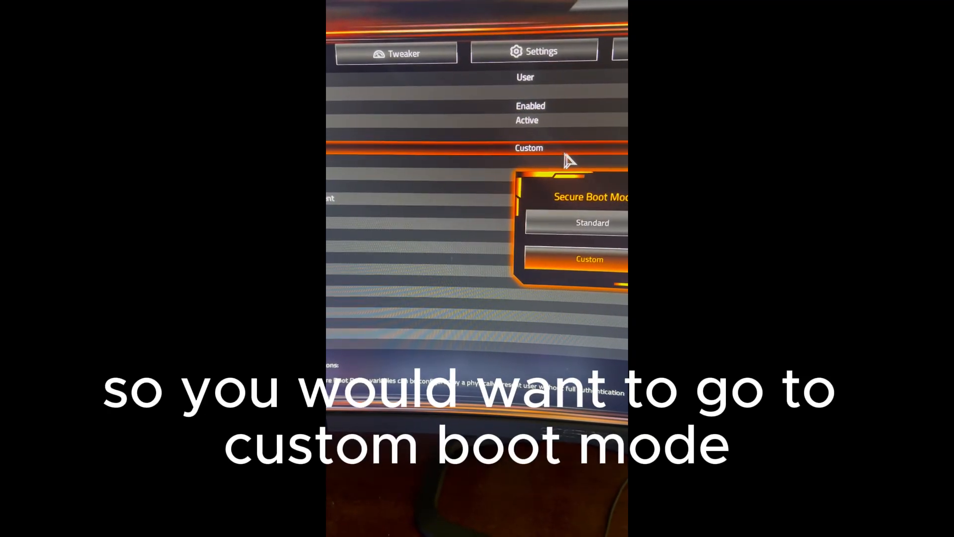
click(589, 259)
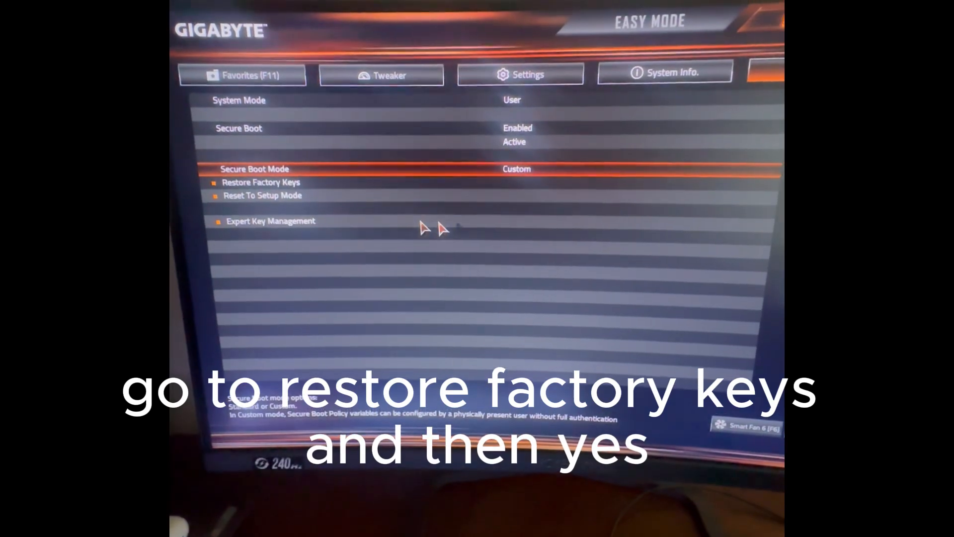
Step: Restore the factory default Secure Boot keys and confirm installing them
click(262, 182)
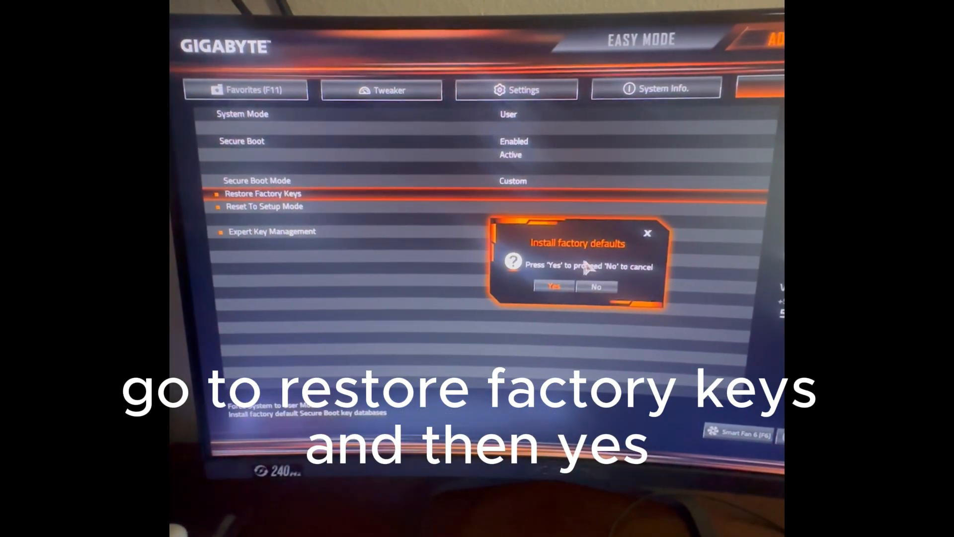
click(551, 286)
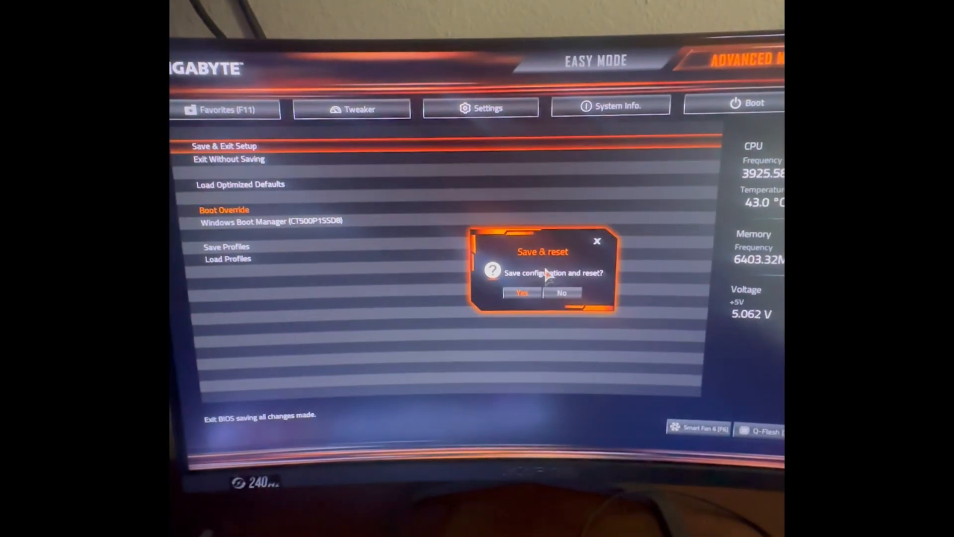
Step: Confirm Save & reset so the Secure Boot configuration is stored and the PC reboots
click(519, 292)
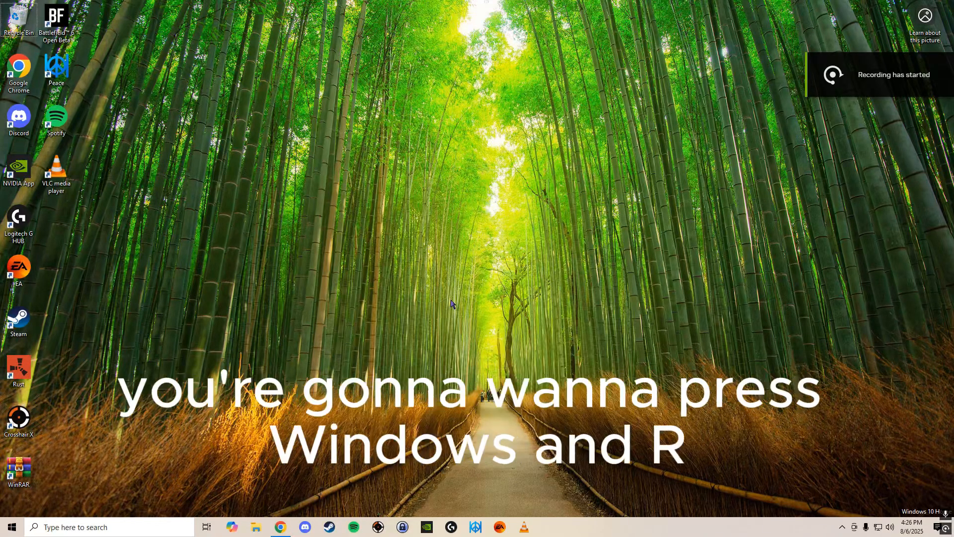
Step: Launch System Information via Run with msinfo32
key(Win+r)
text(msinfo32)
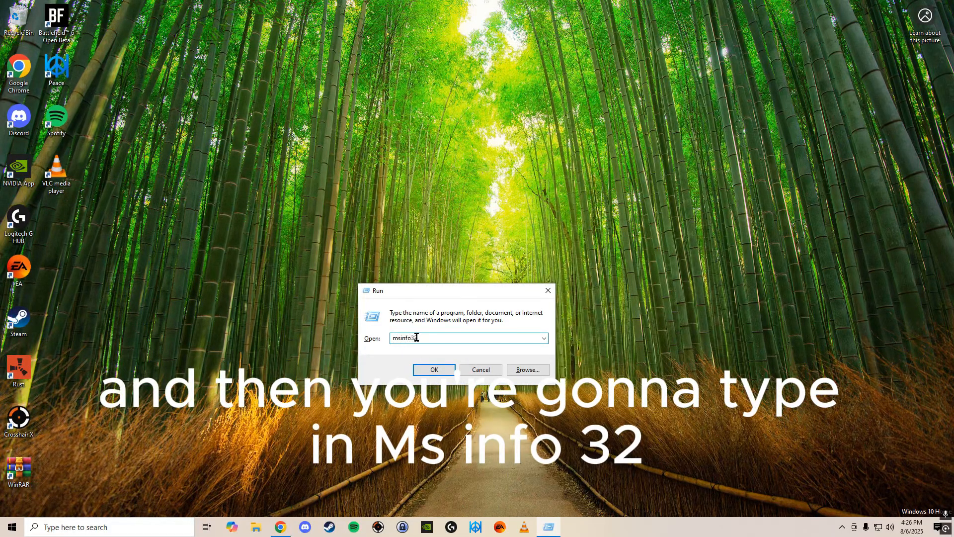
click(435, 370)
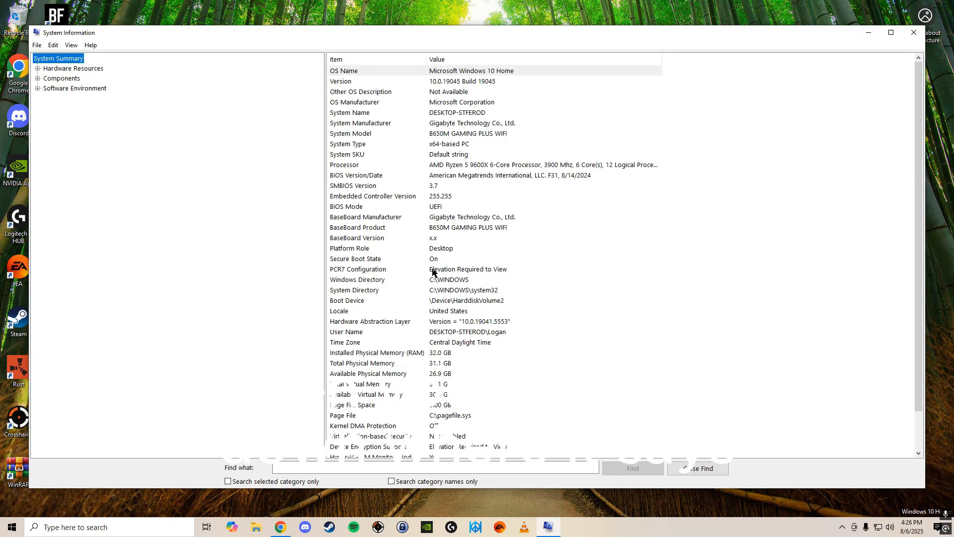
Step: Confirm the Secure Boot State row reads On, then close System Information
click(356, 258)
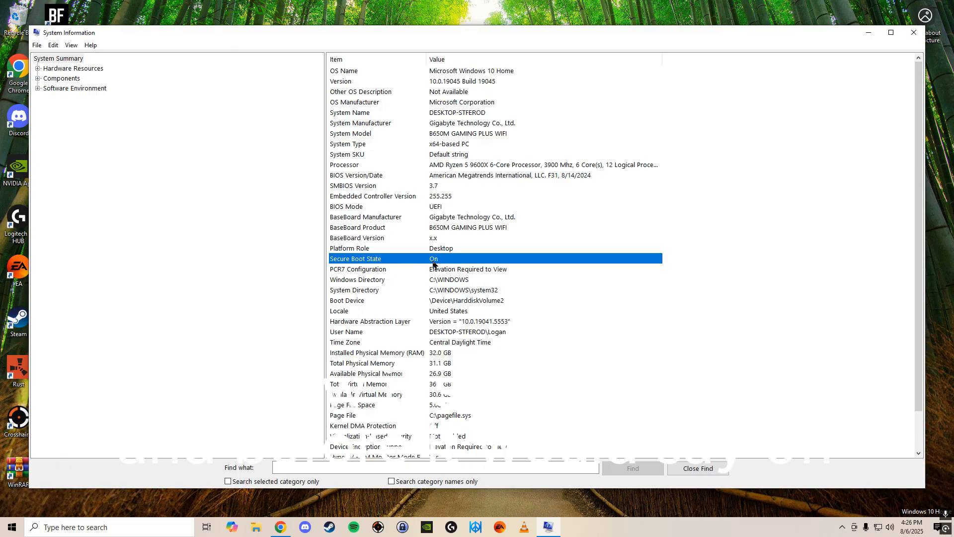
mouse_move(656, 216)
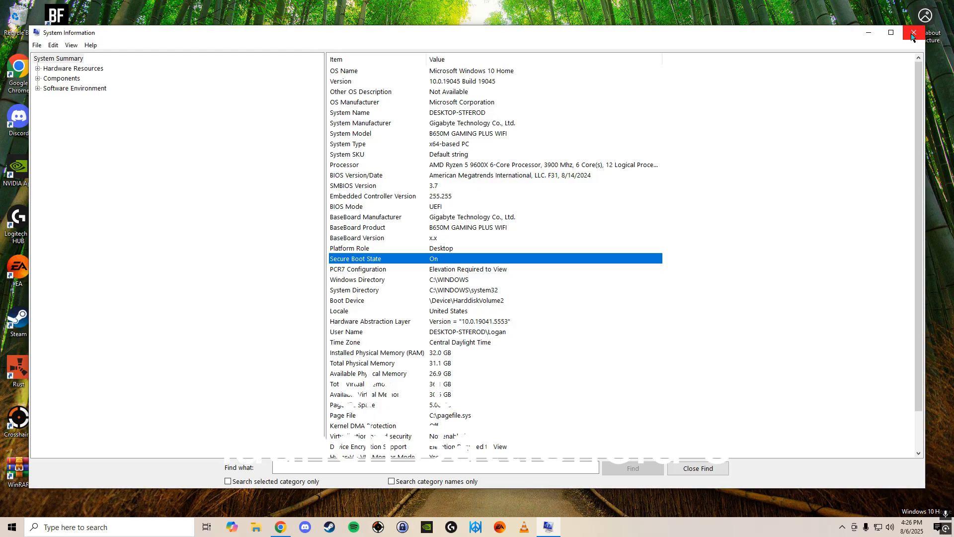
click(912, 33)
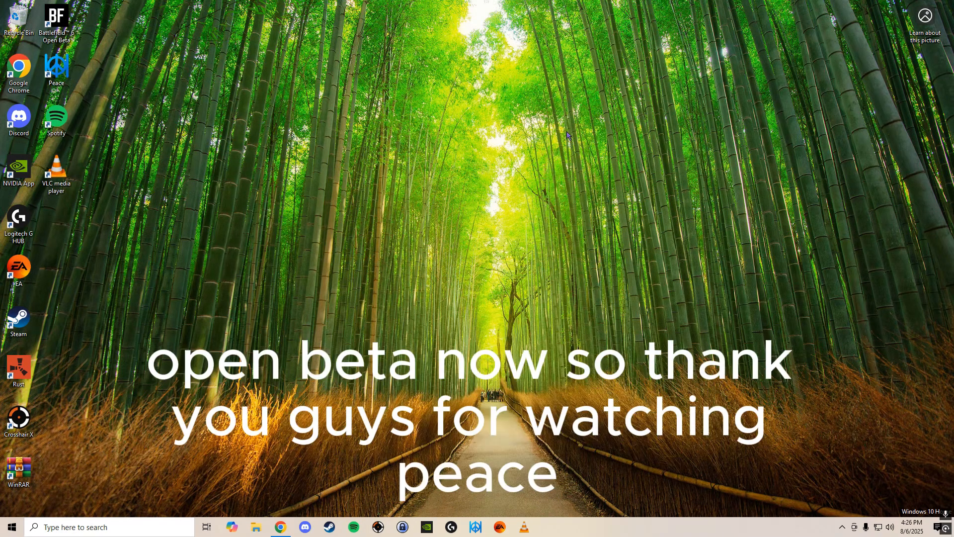